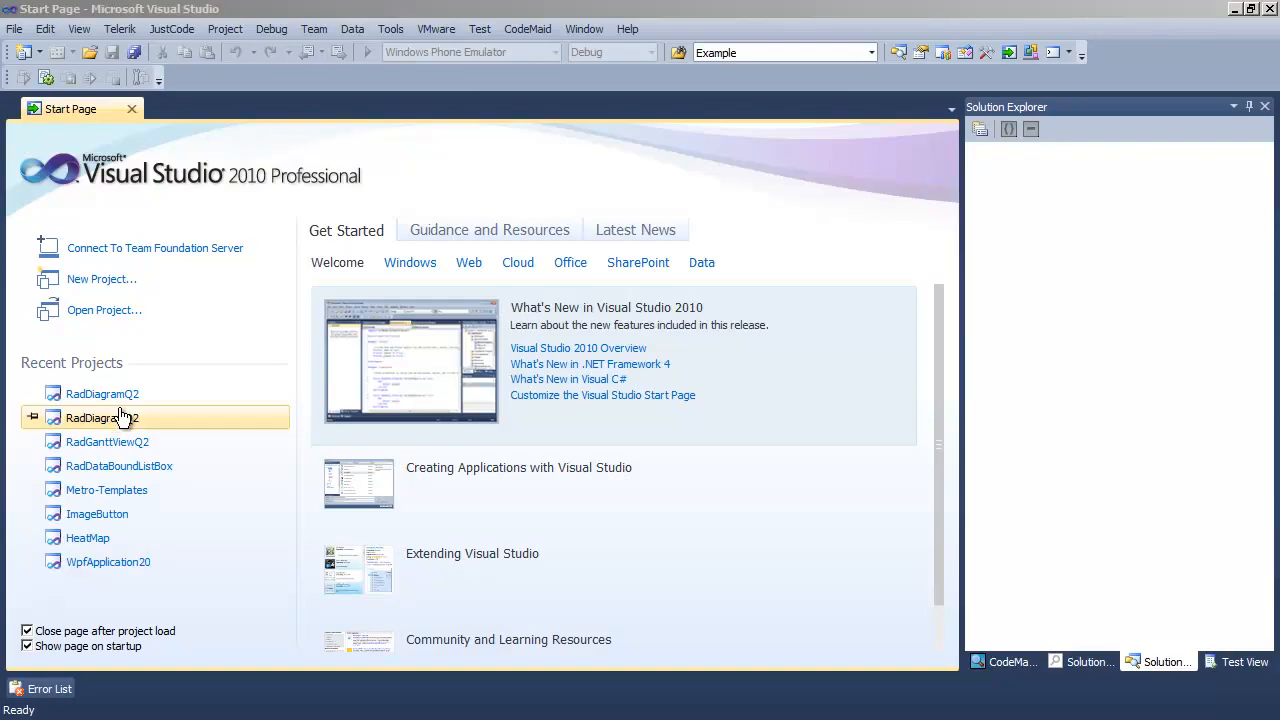
- Create a C# RadControls Silverlight Application named RadExpressionEditor.GettingStarted
{"action": "left_click", "coordinate": [101, 279]}
{"action": "type", "text": "RadExpression"}
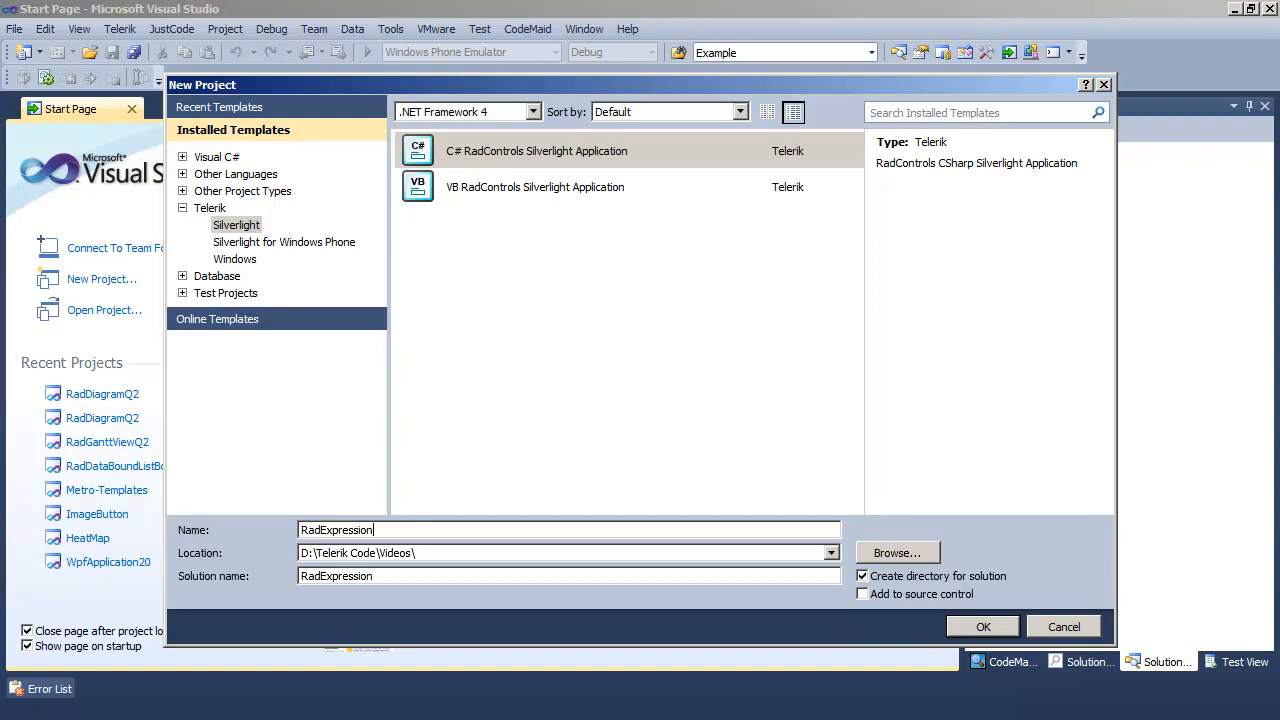
{"action": "type", "text": "Editor.Gett"}
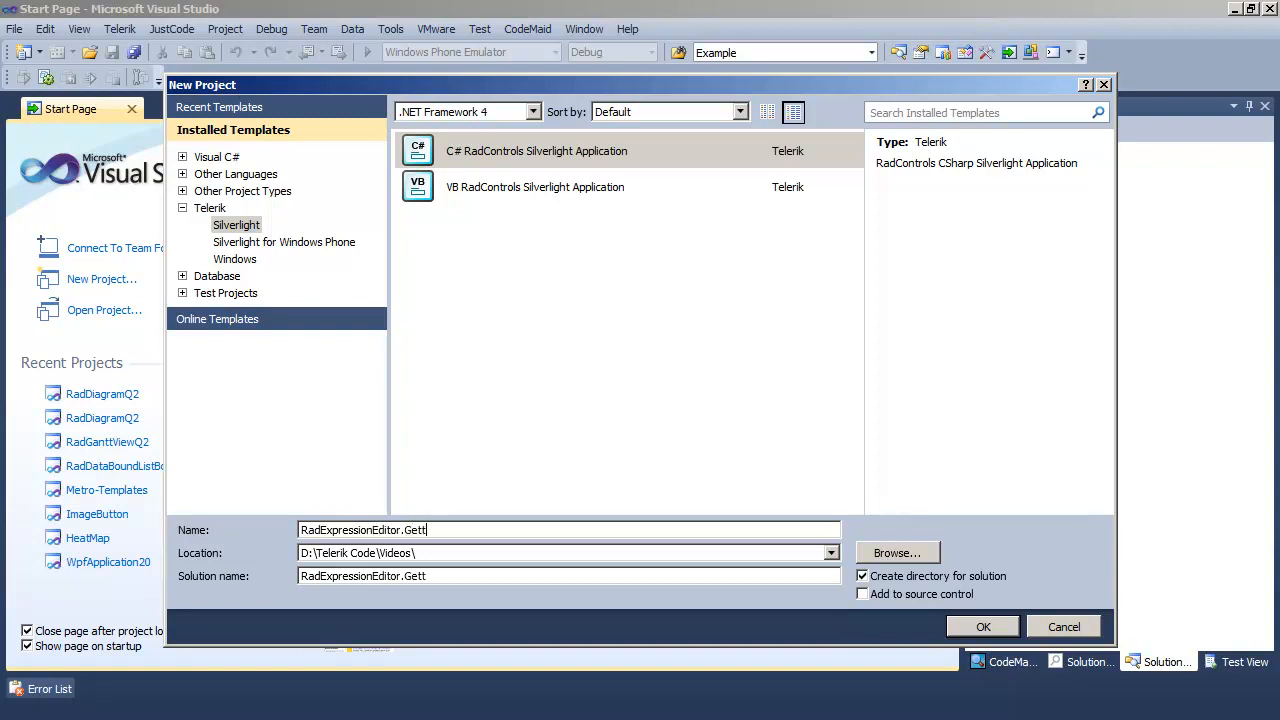
{"action": "left_click", "coordinate": [983, 626]}
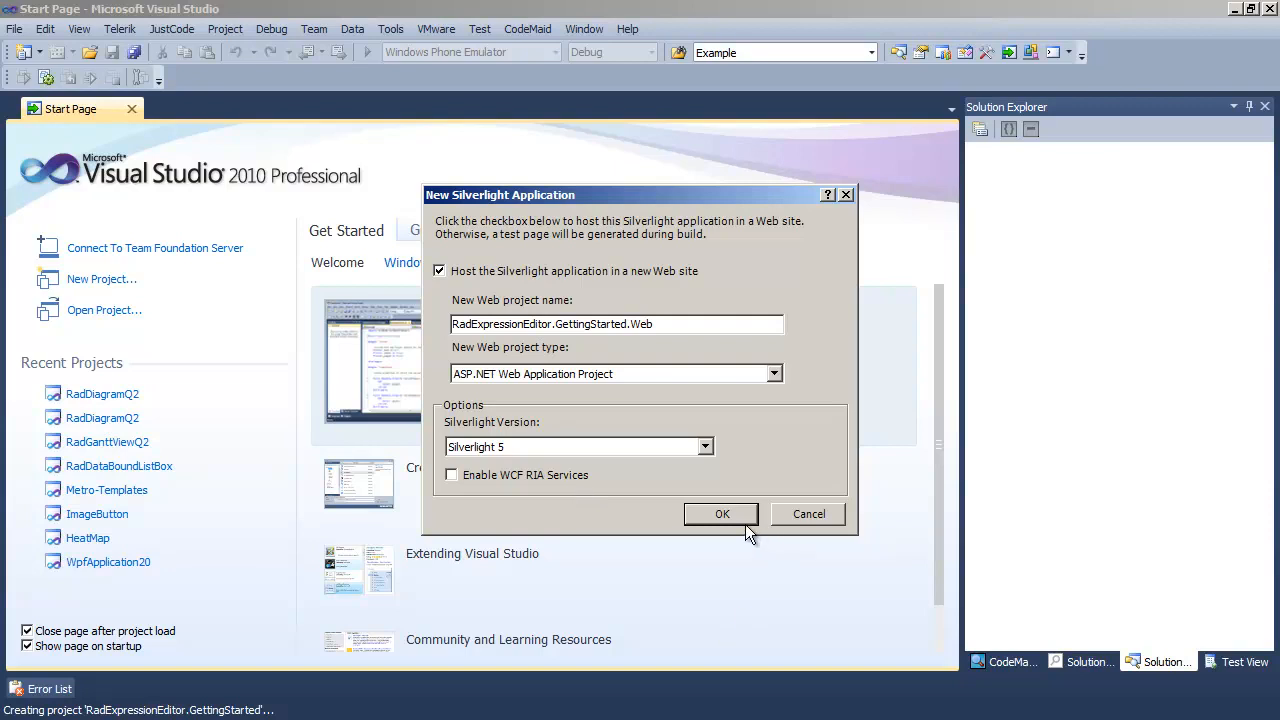
- Host the app in a new web site and include the DataVisualization and Expressions components
{"action": "left_click", "coordinate": [721, 513]}
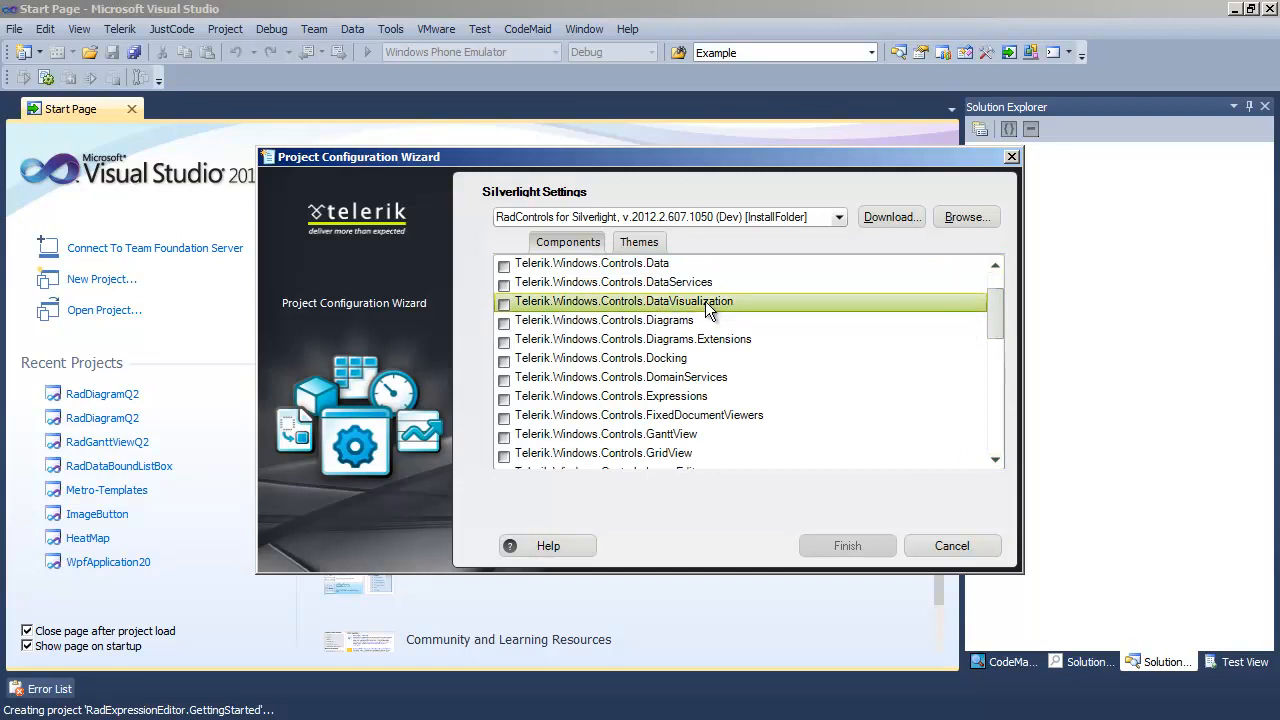
{"action": "left_click", "coordinate": [504, 396]}
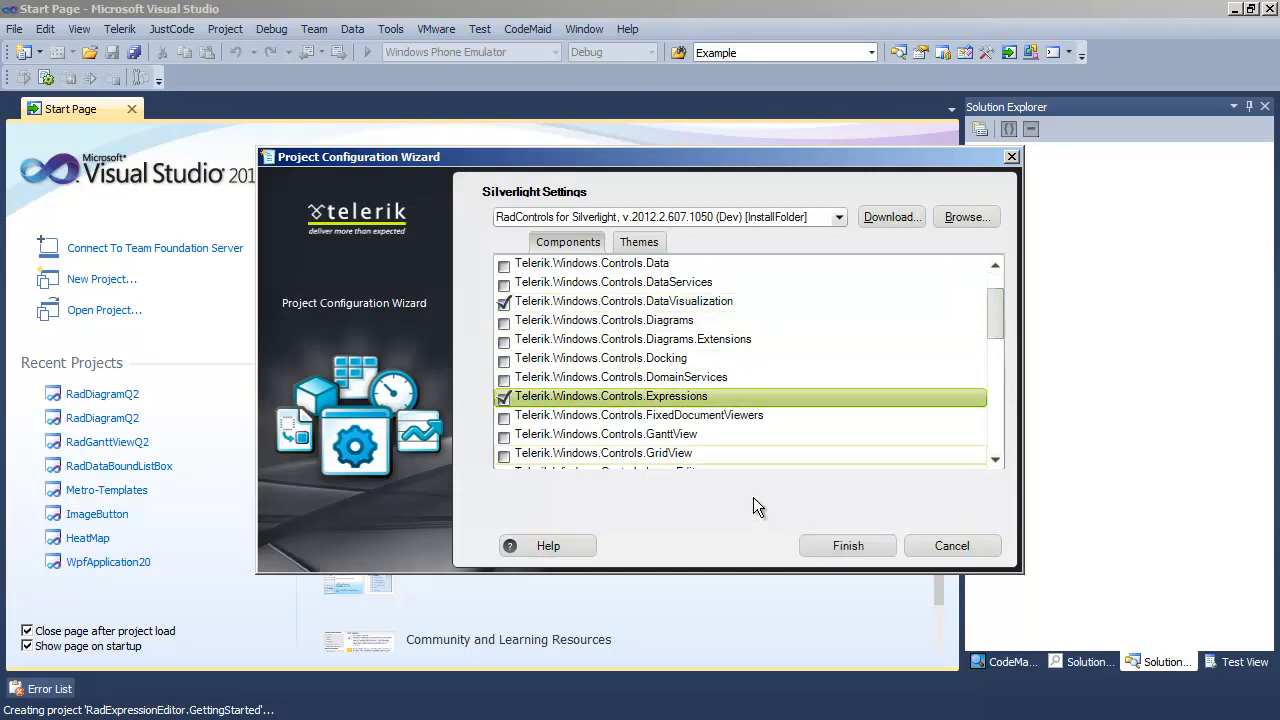
{"action": "left_click", "coordinate": [847, 545]}
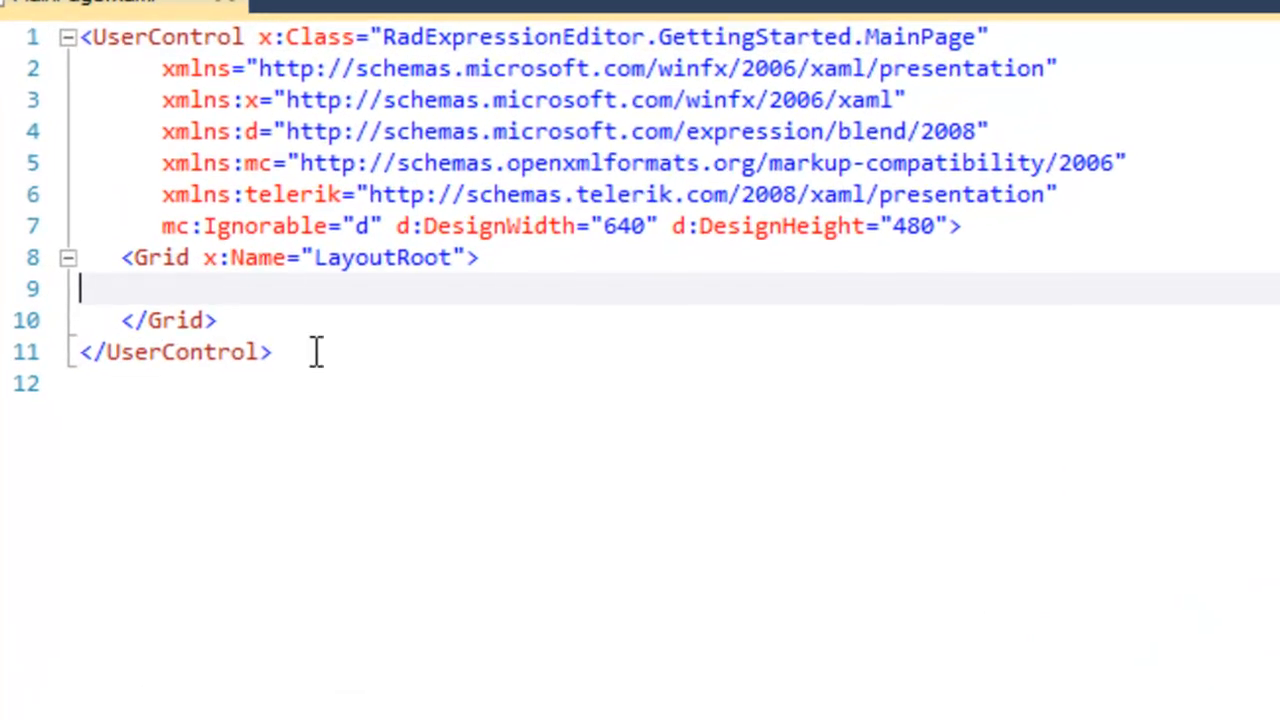
- Type a telerik:RadExpressionEditor element named xExpressionEditor inside the LayoutRoot grid
{"action": "left_click", "coordinate": [127, 289]}
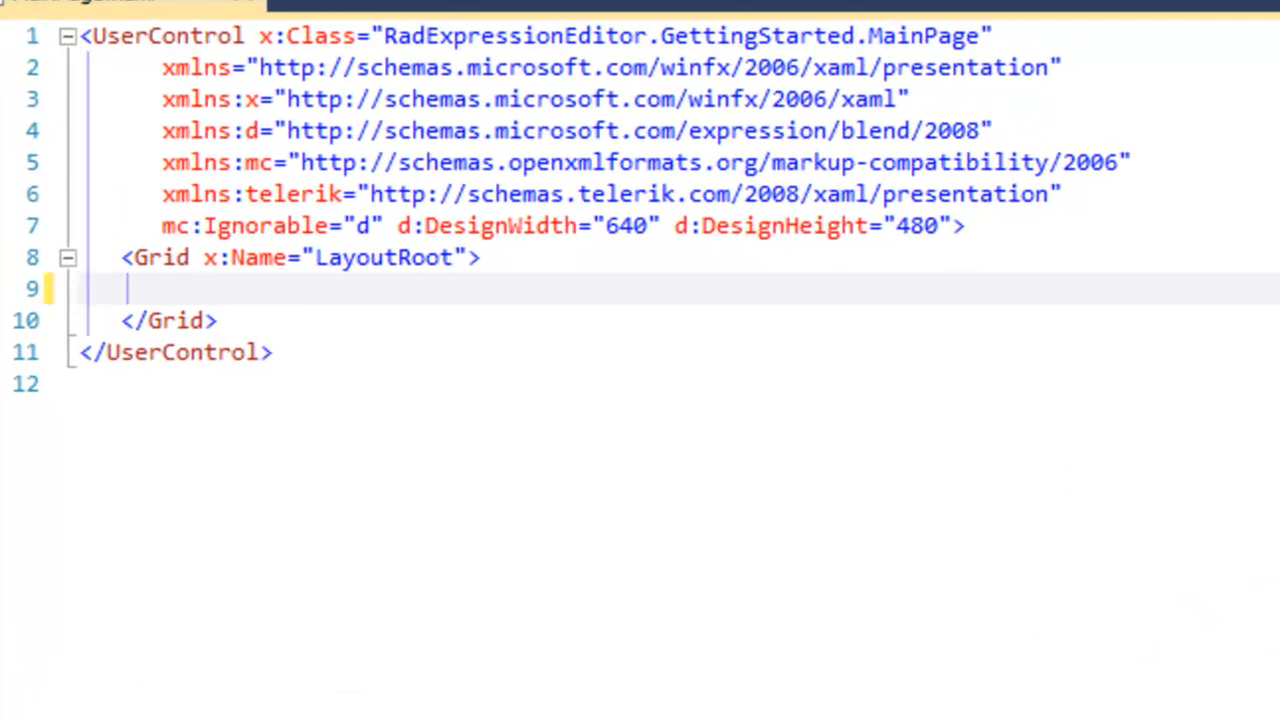
{"action": "type", "text": "<teler"}
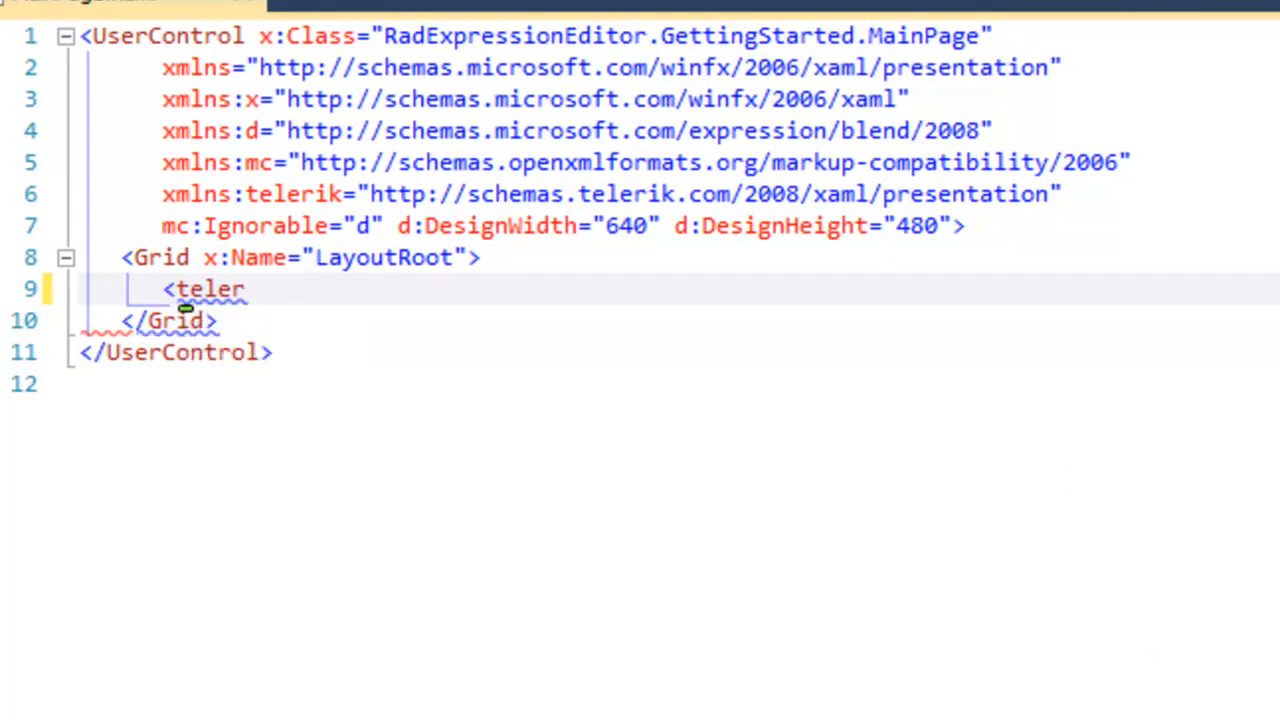
{"action": "type", "text": "ik:"}
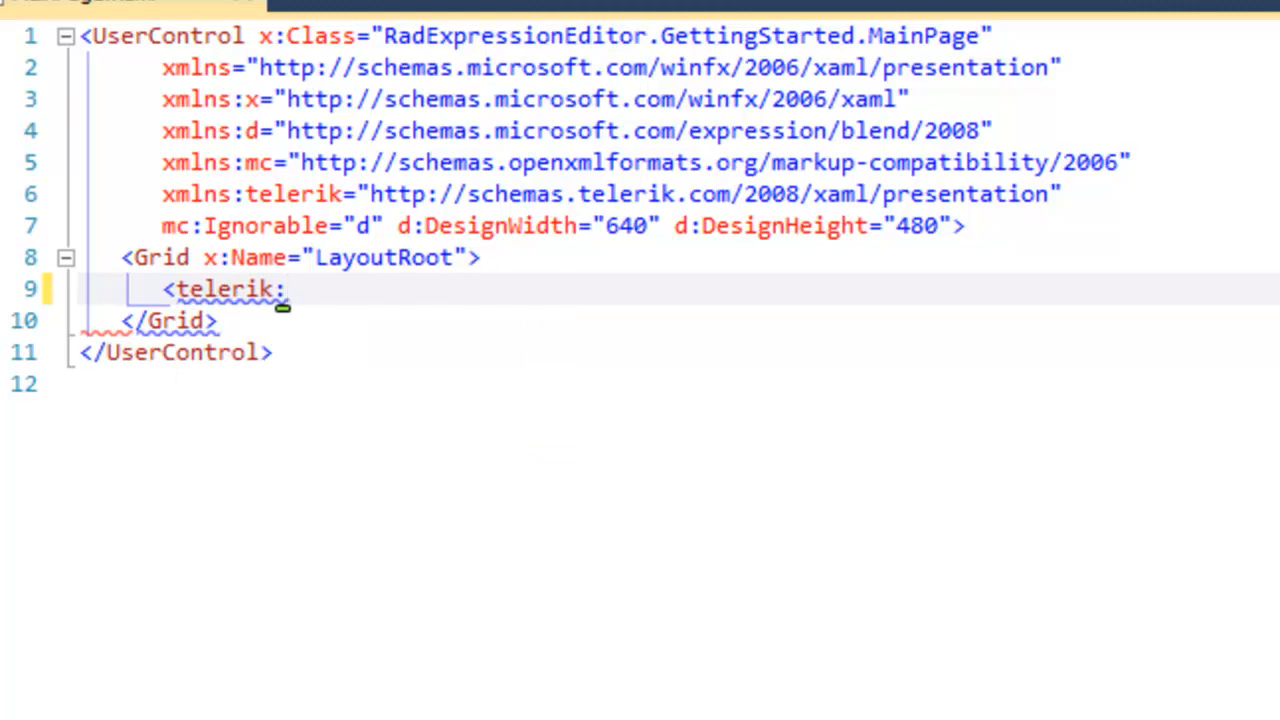
{"action": "left_click", "coordinate": [285, 289]}
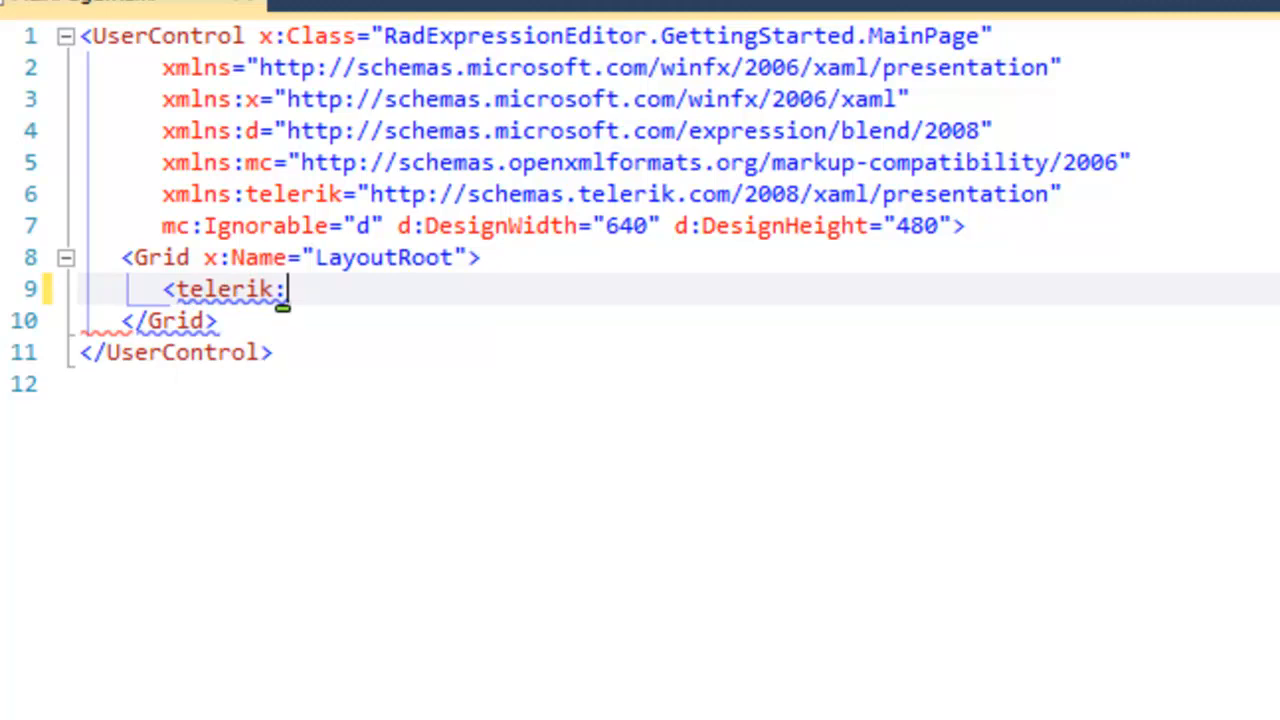
{"action": "type", "text": "RadExpressionEditor Nam"}
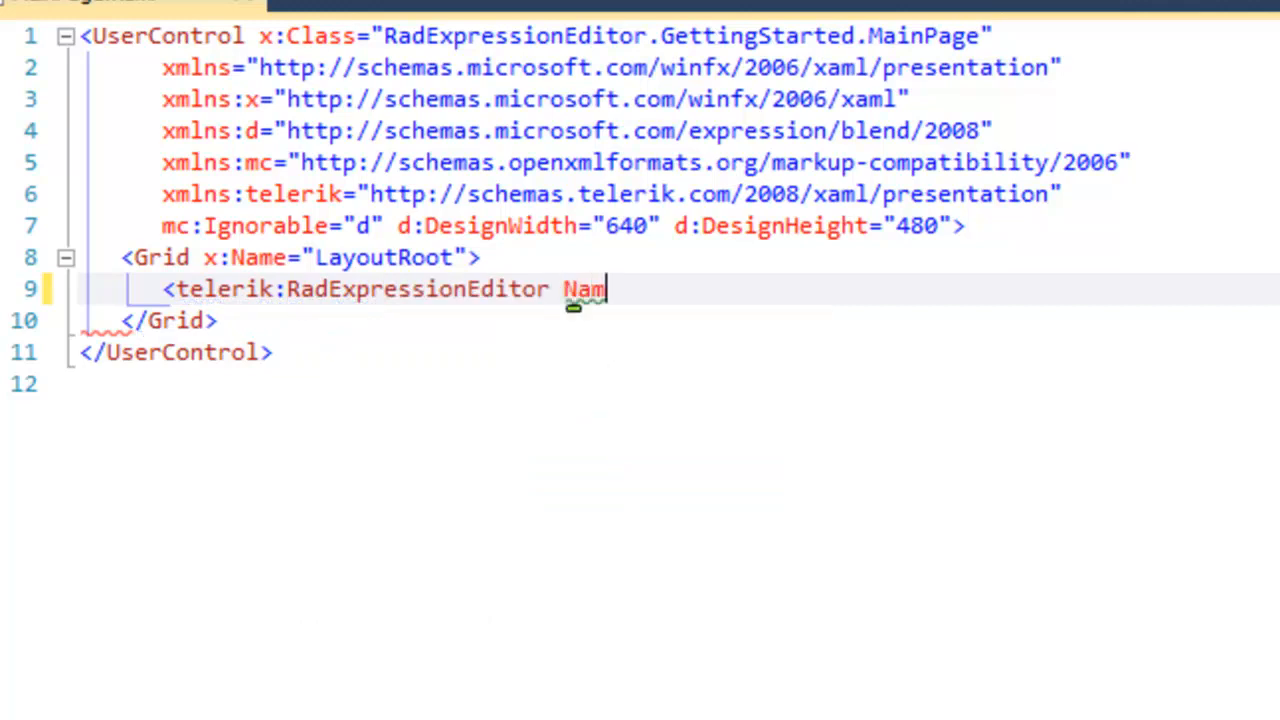
{"action": "type", "text": "=\"xExpressionEditor\""}
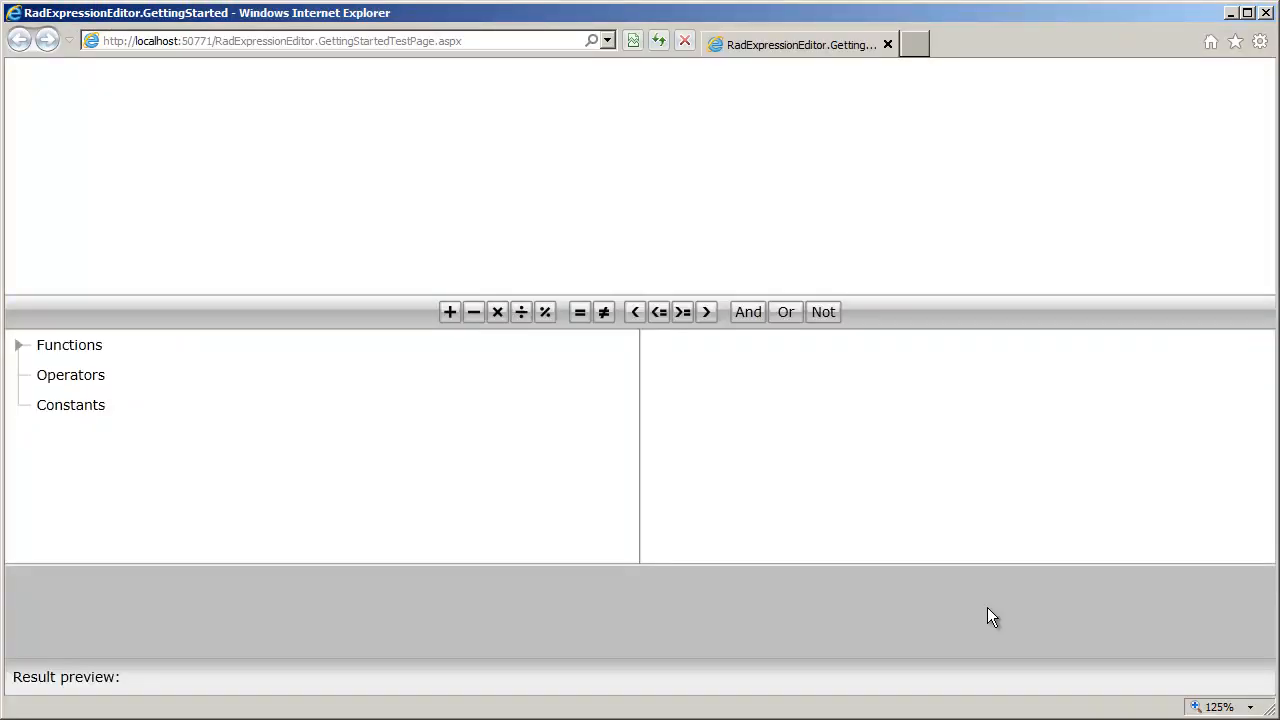
- Expand Functions in the running editor and view the Aggregate and Logical function lists
{"action": "left_click", "coordinate": [71, 374]}
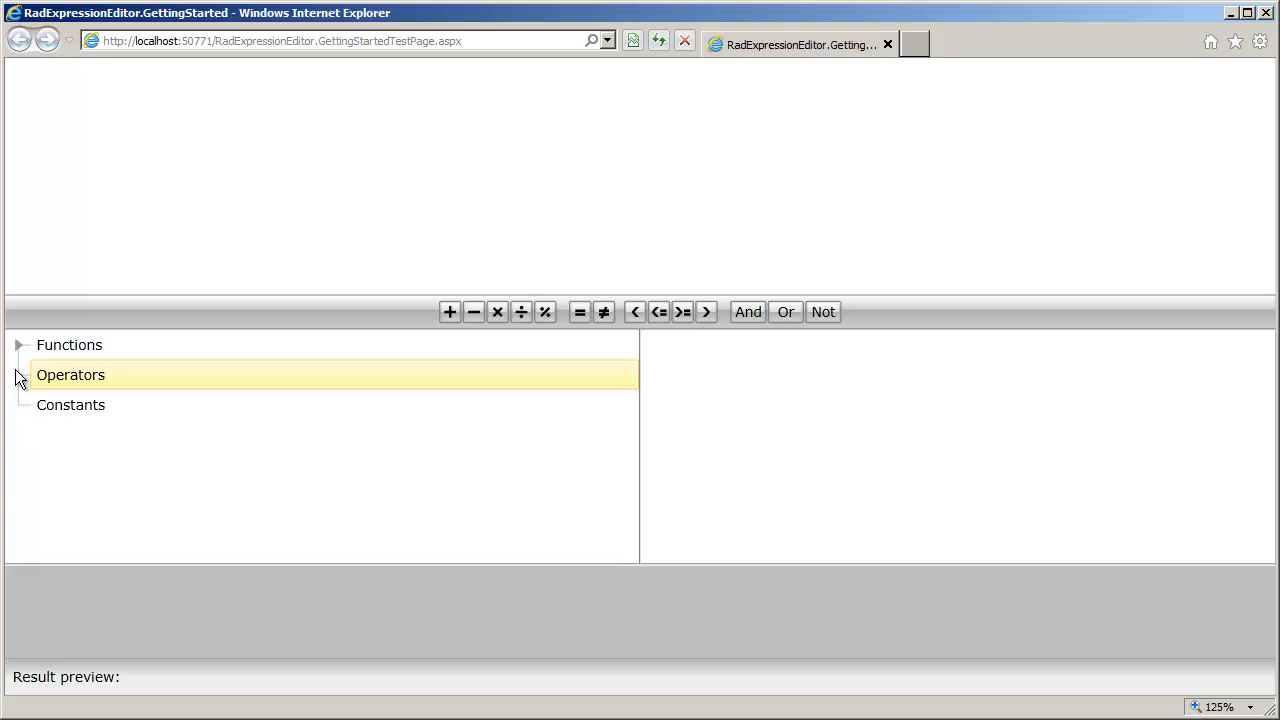
{"action": "left_click", "coordinate": [18, 345]}
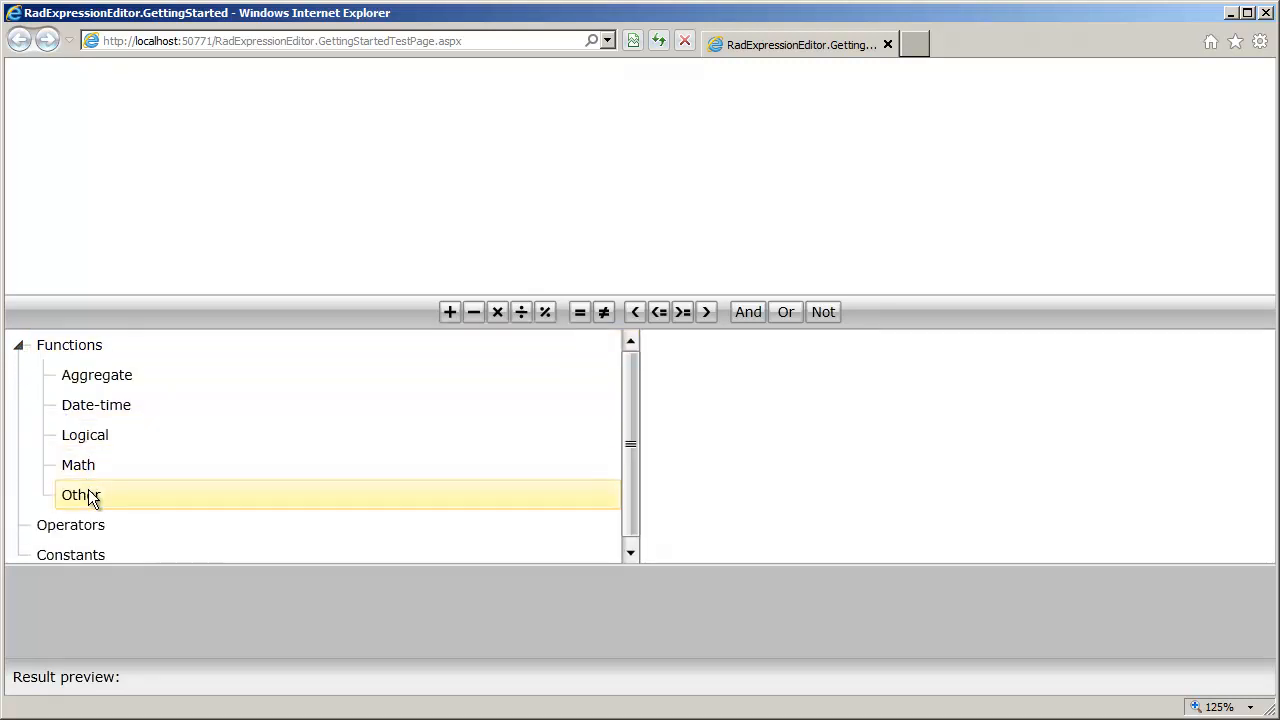
{"action": "left_click", "coordinate": [96, 374]}
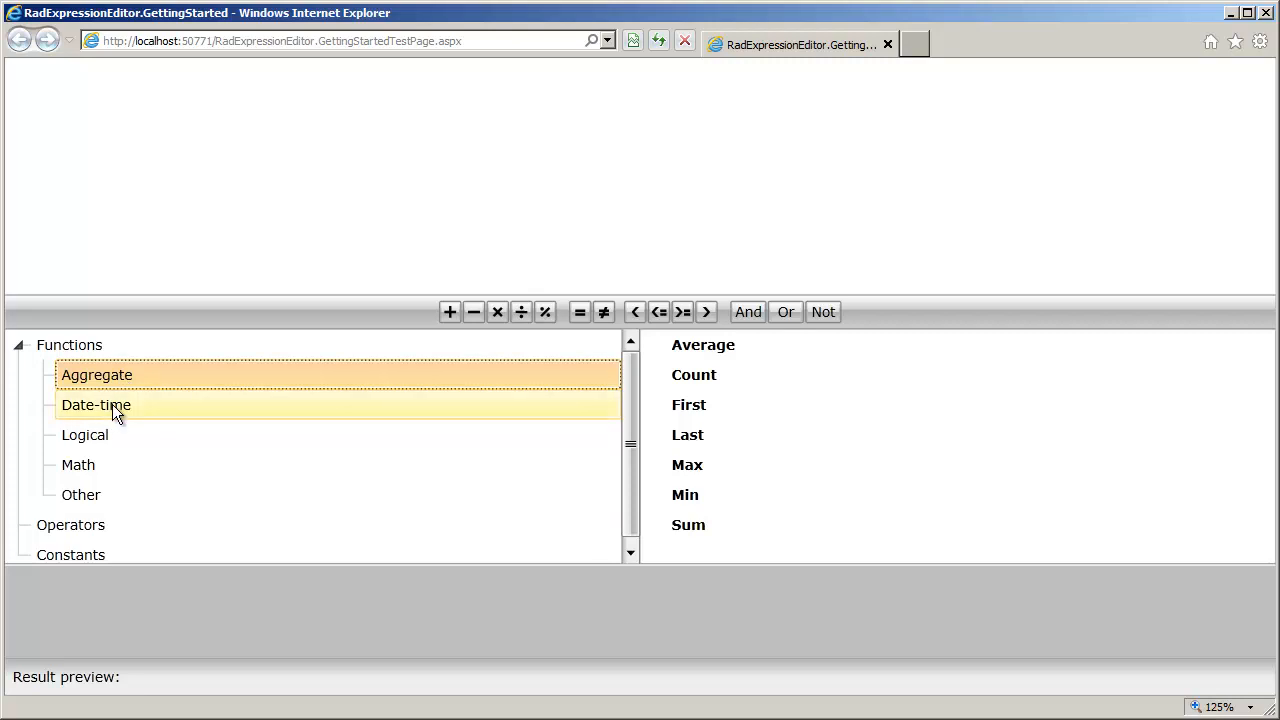
{"action": "left_click", "coordinate": [85, 434]}
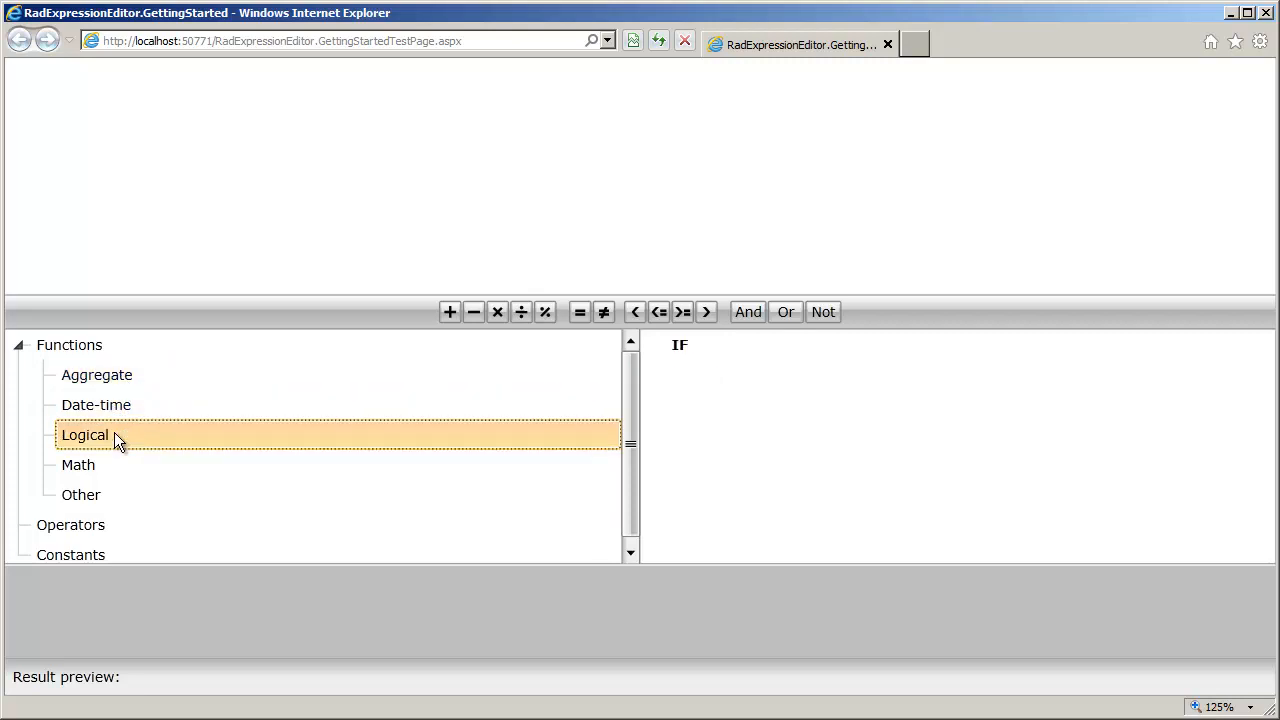
- Browse the Math, Other and Date-time function lists
{"action": "left_click", "coordinate": [78, 464]}
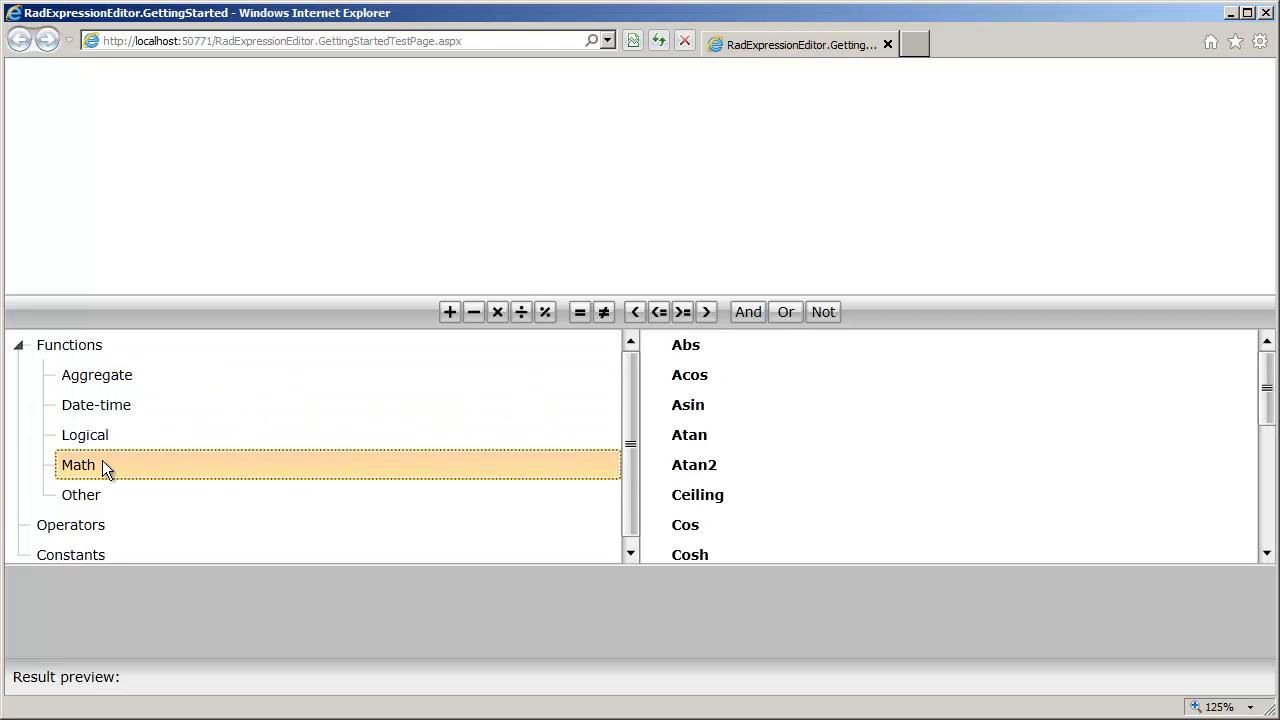
{"action": "left_click", "coordinate": [81, 494]}
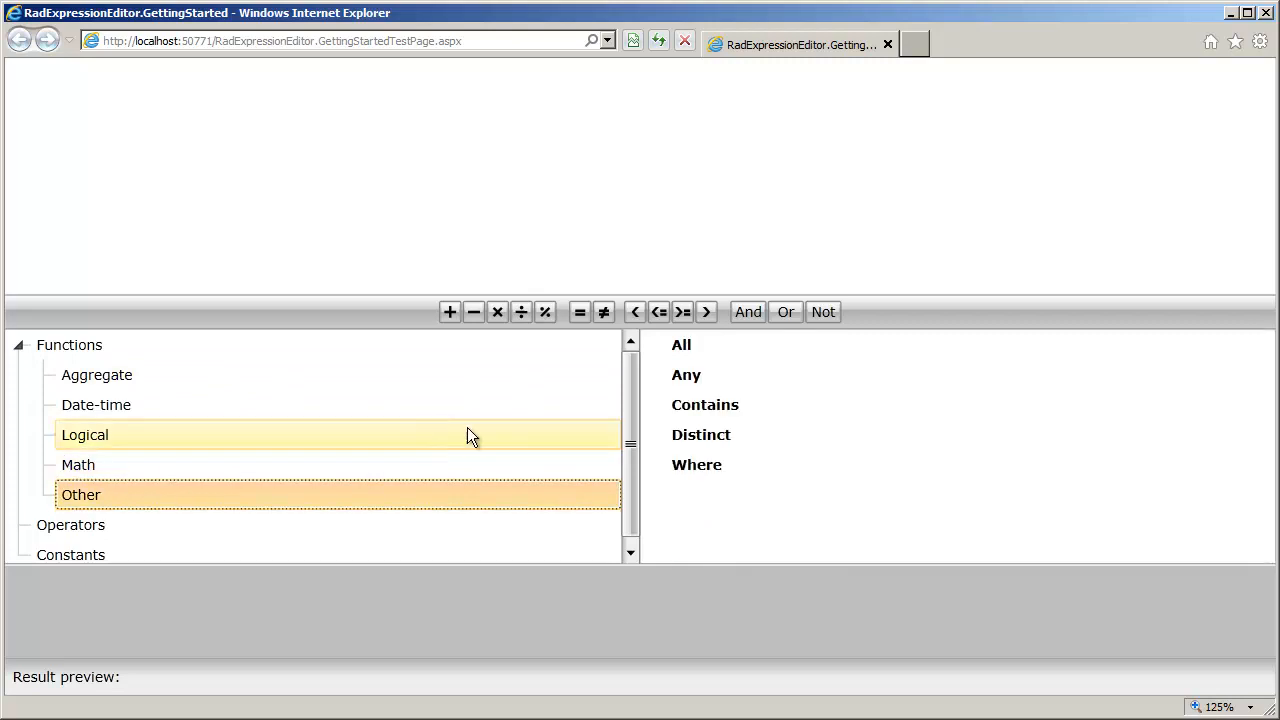
{"action": "mouse_move", "coordinate": [247, 452]}
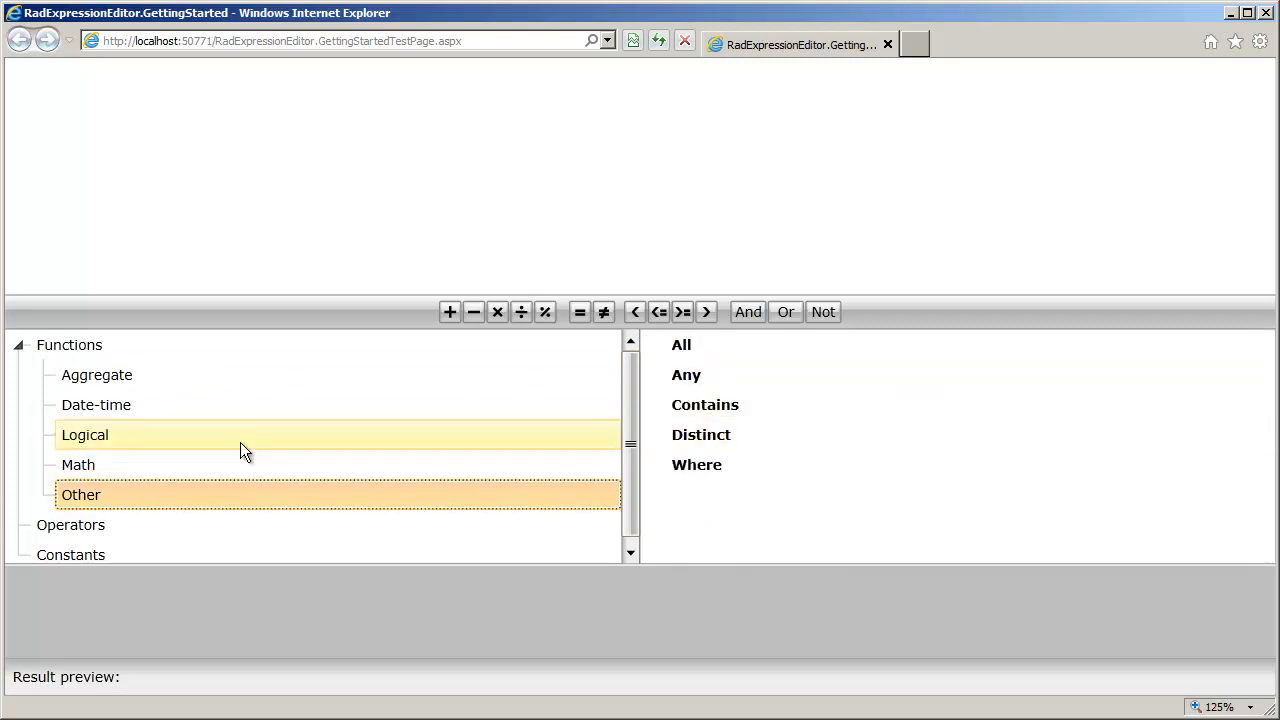
{"action": "left_click", "coordinate": [96, 404]}
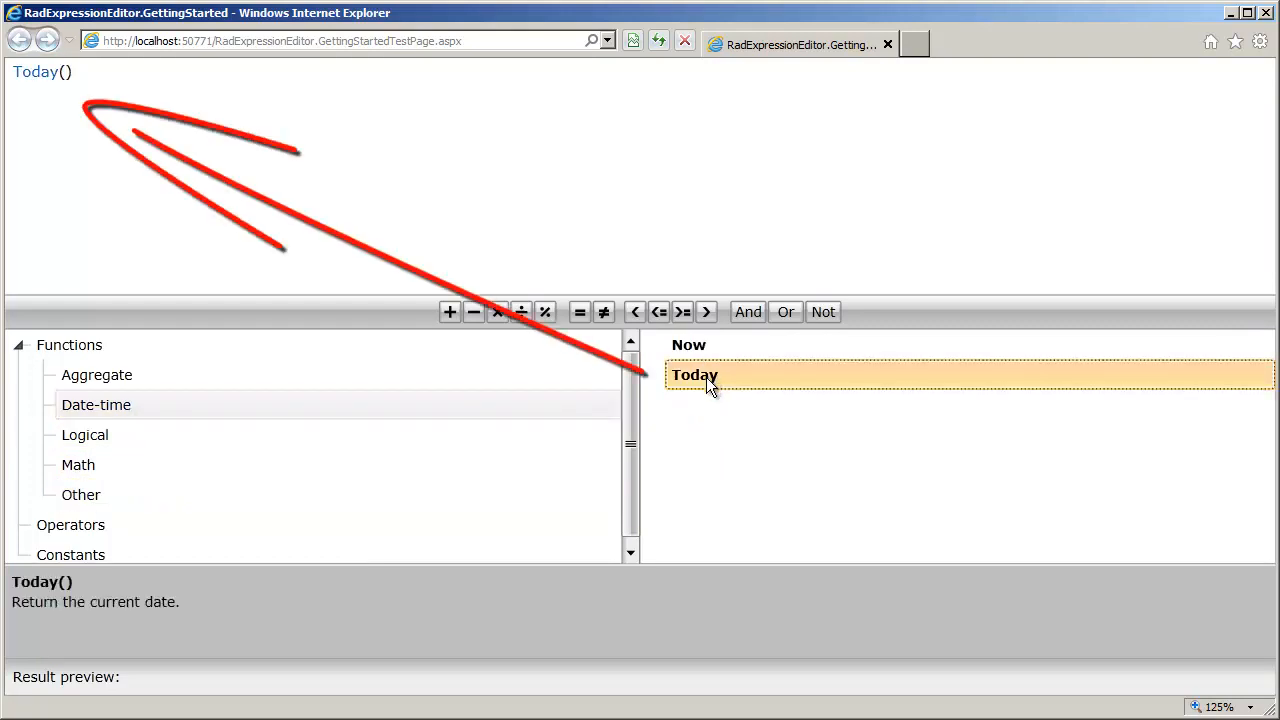
{"action": "mouse_move", "coordinate": [100, 135]}
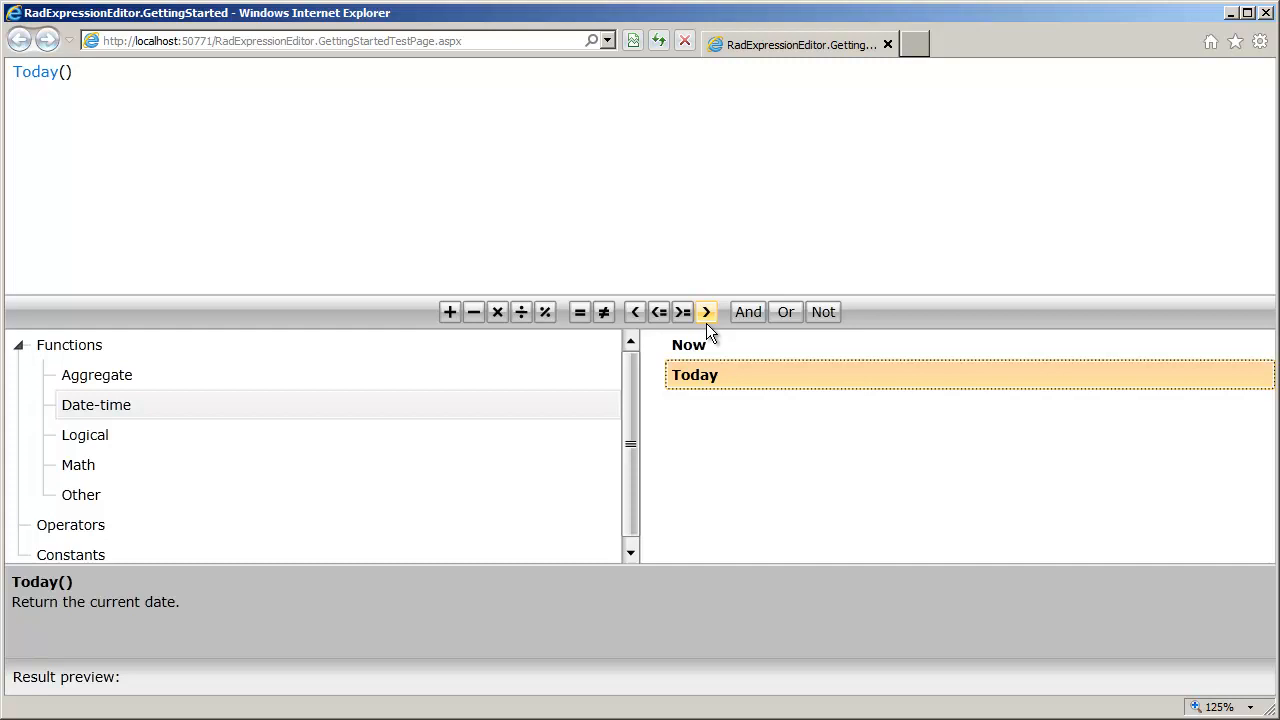
{"action": "mouse_move", "coordinate": [408, 235]}
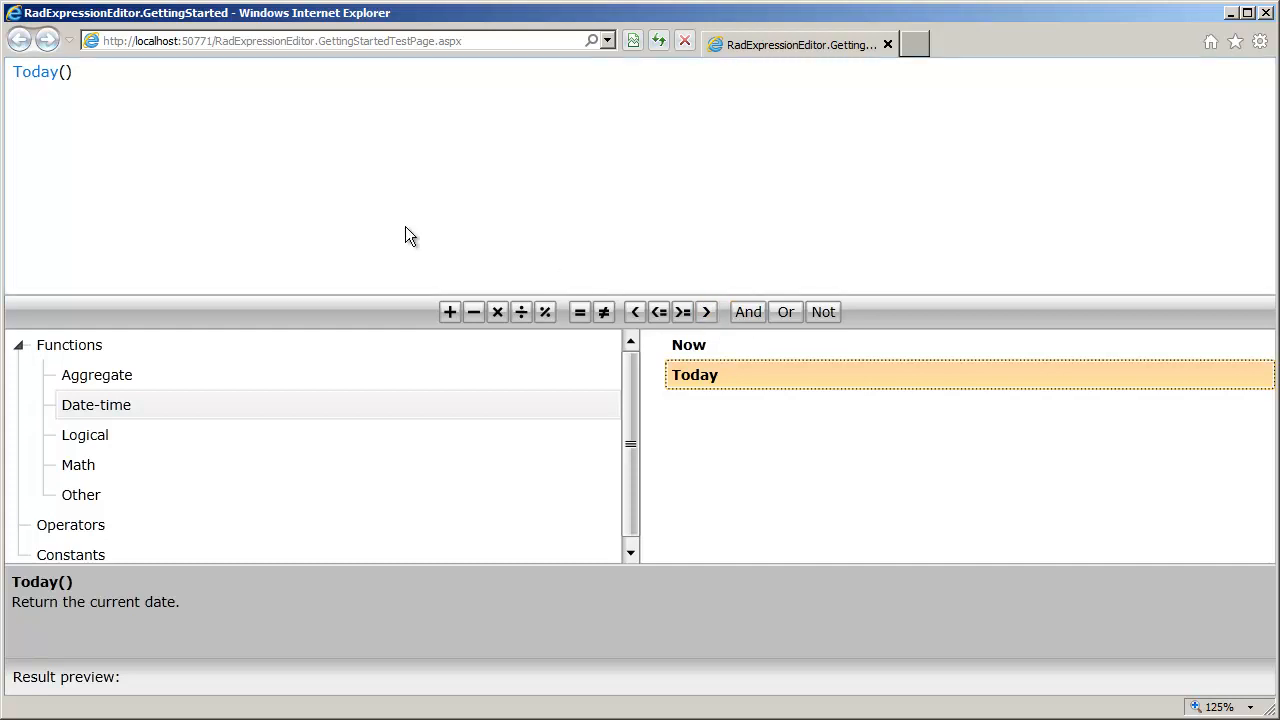
{"action": "mouse_move", "coordinate": [429, 238]}
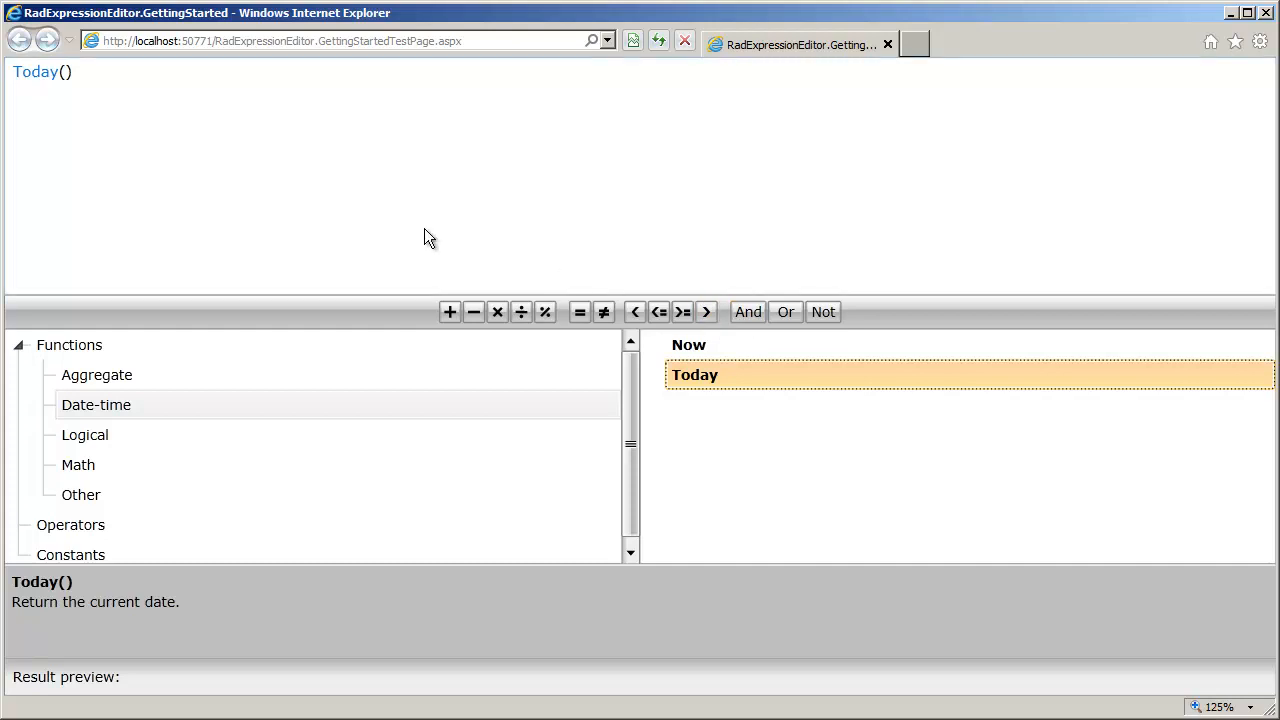